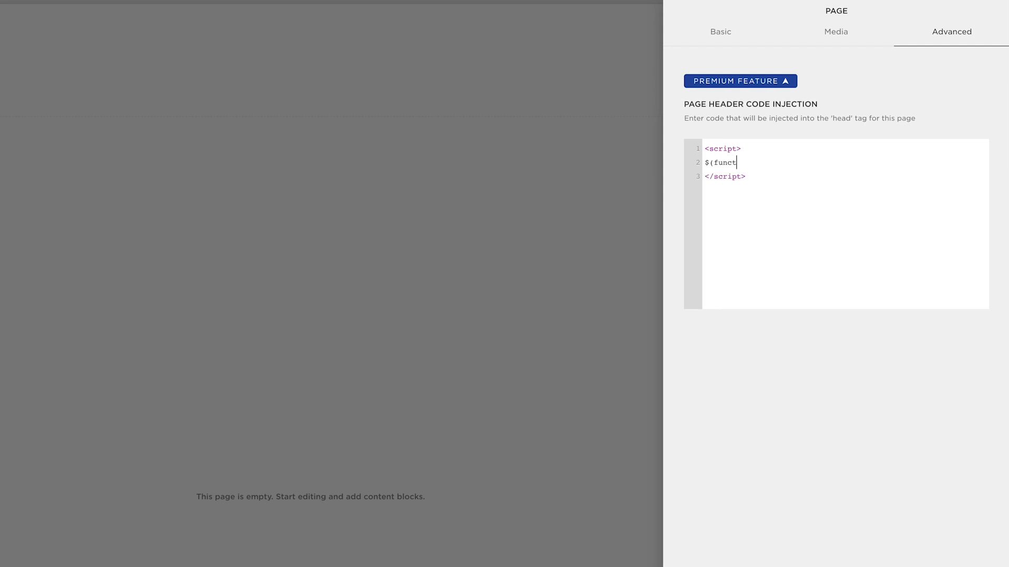
Write the function opening and the jQuery selector for .Header-branding-logo in the header code.
text(ion)
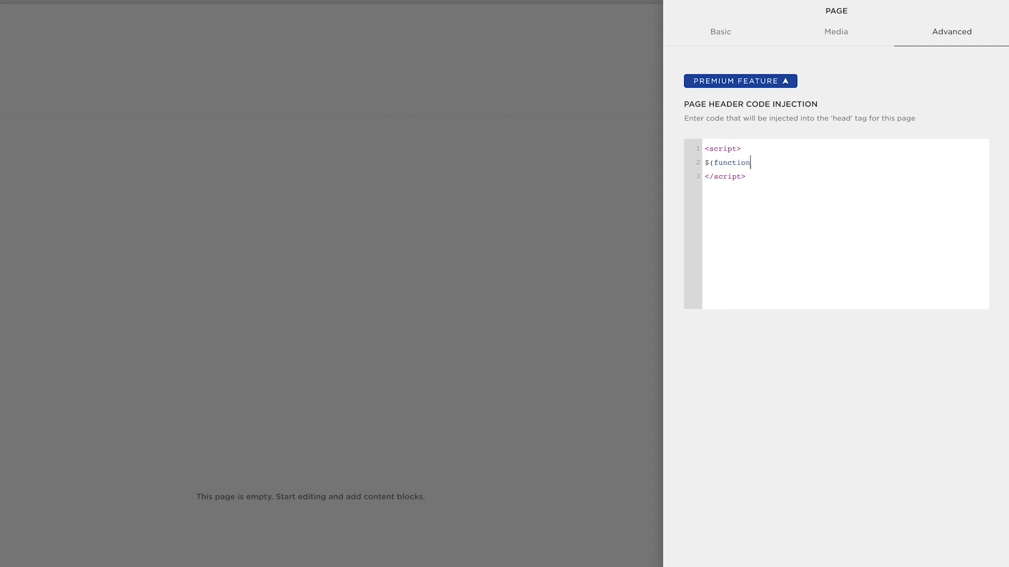
text(())
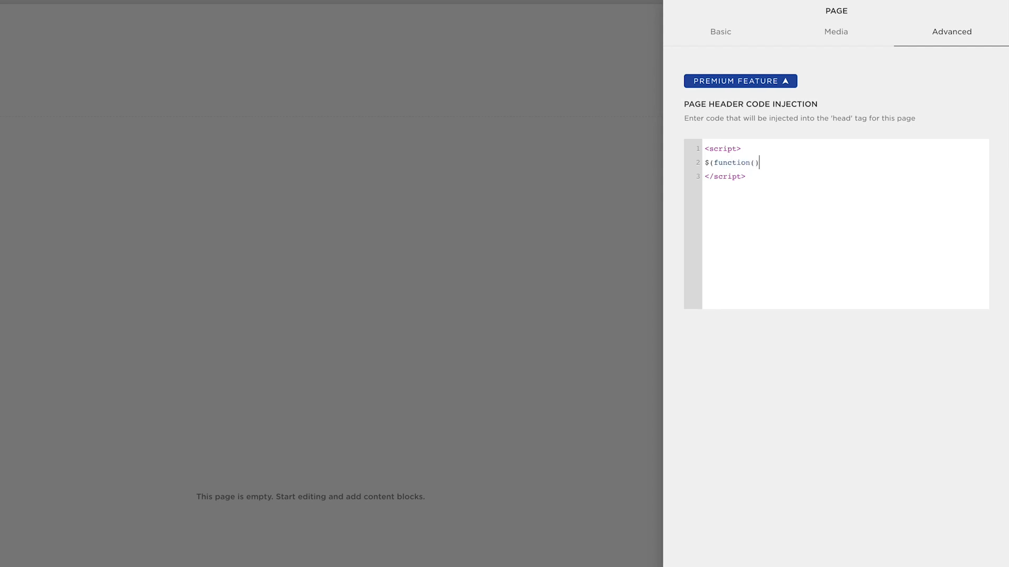
text({)
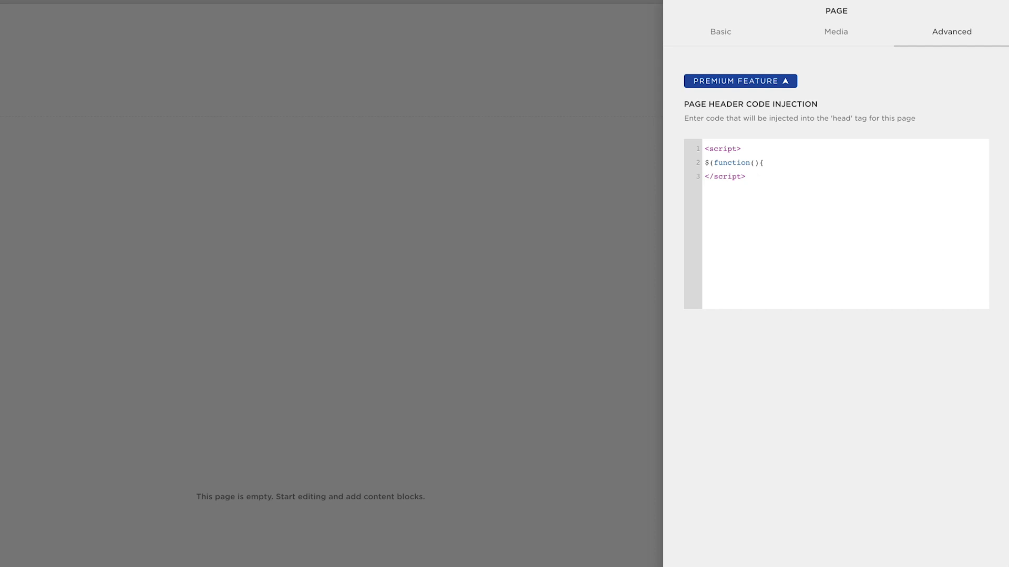
key(Enter)
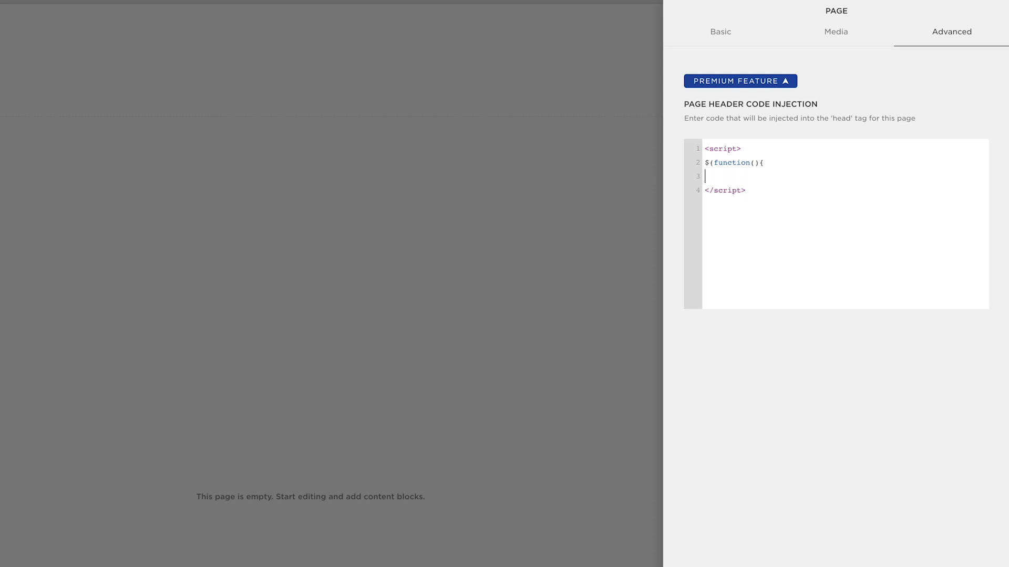
text($)
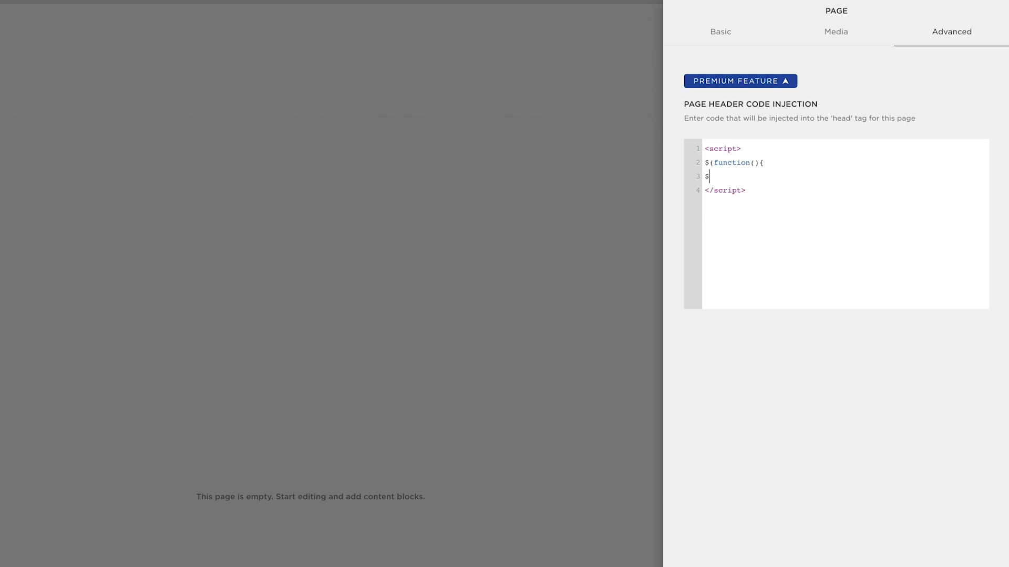
text(()
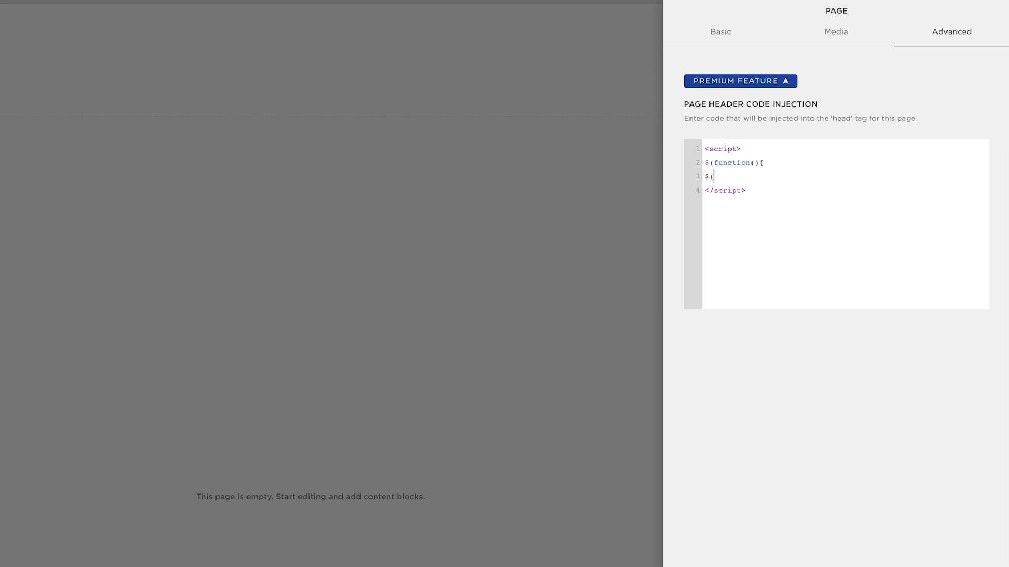
text(")
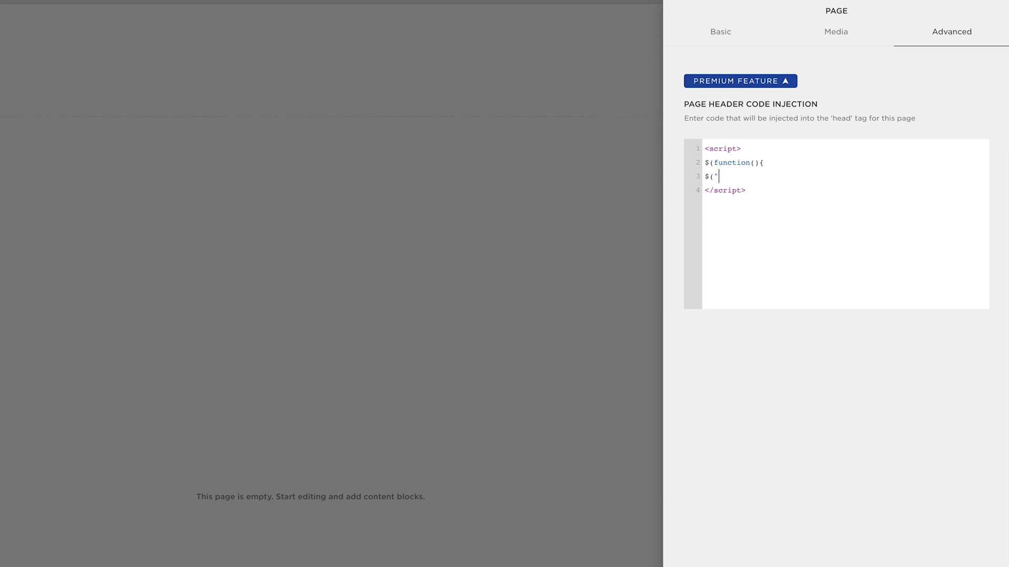
text(.H)
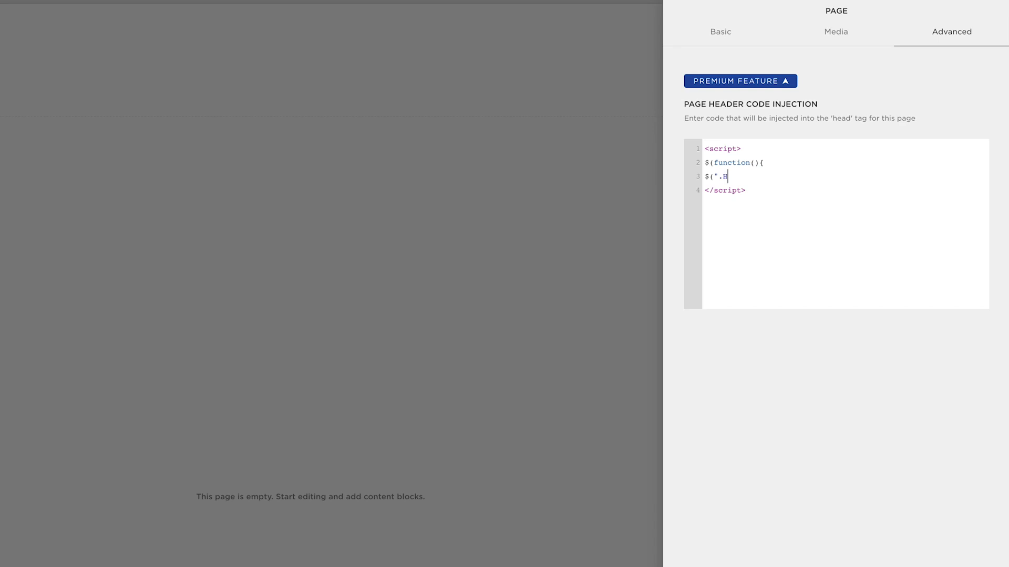
text(eader-)
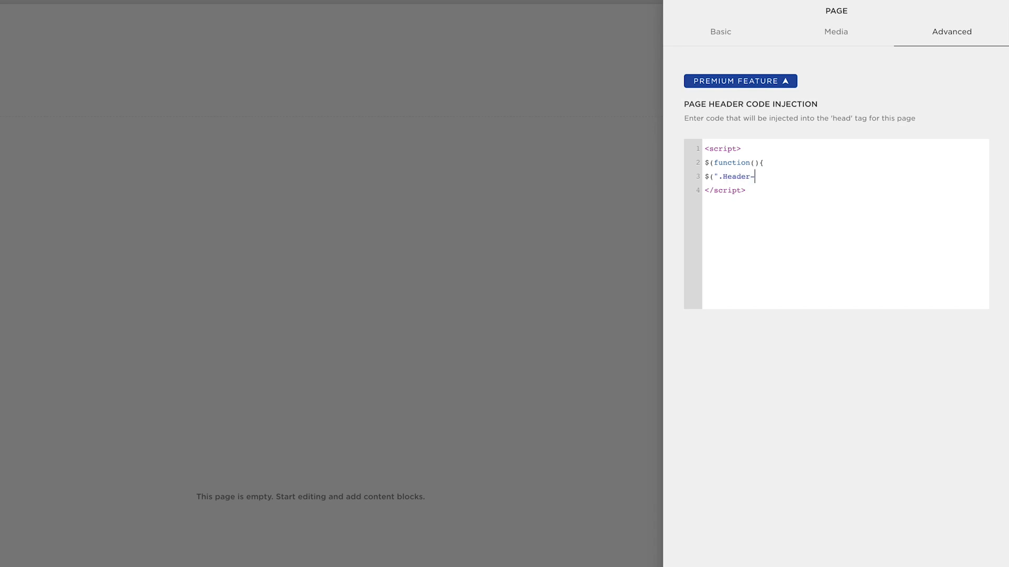
text(bran)
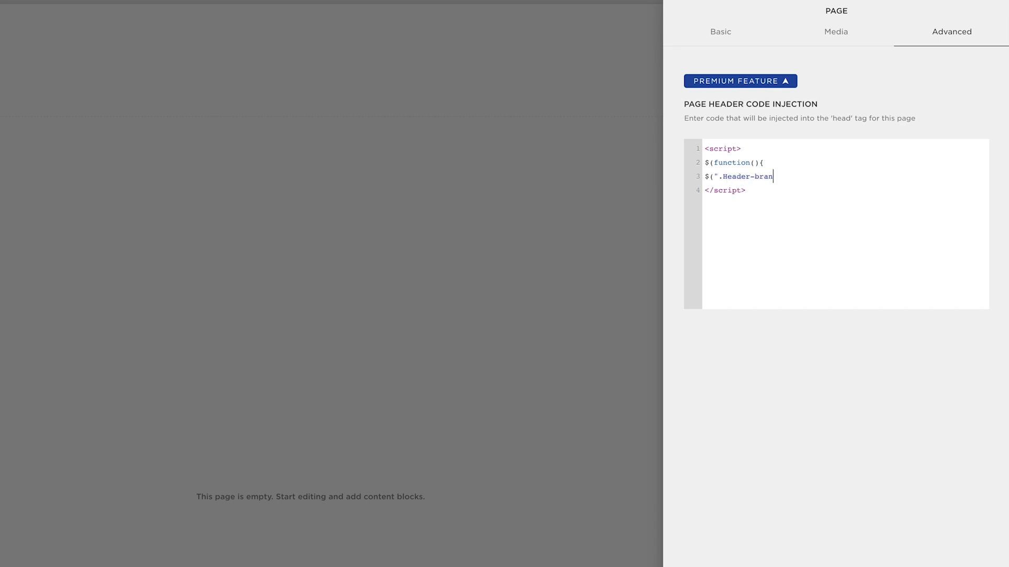
text(ding)
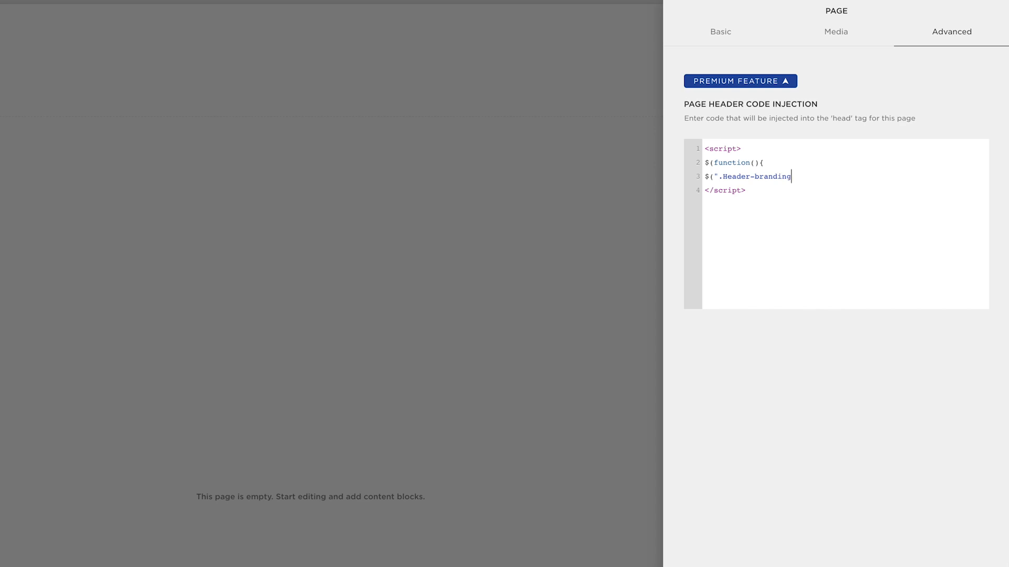
text(-logo)
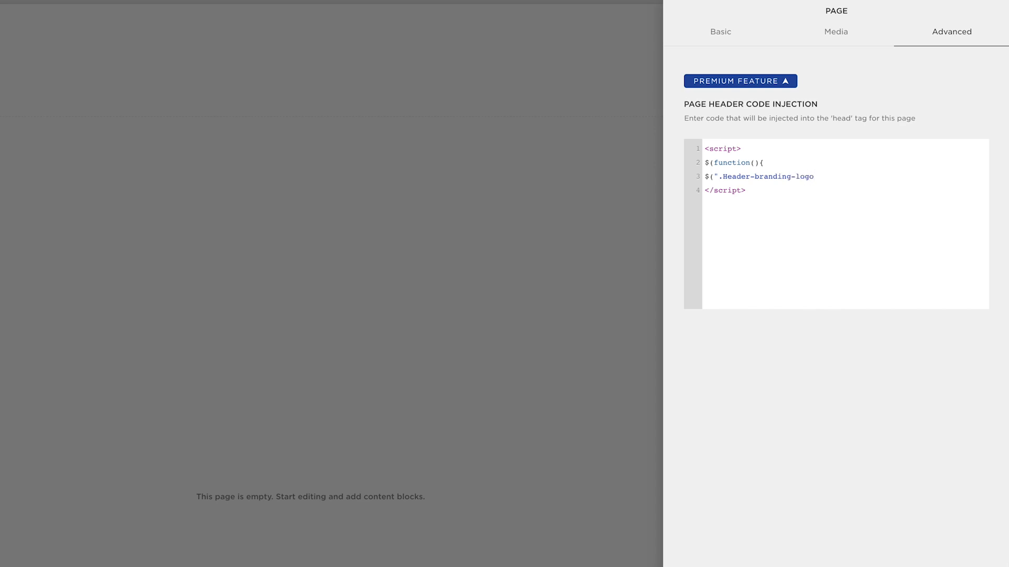
text(")
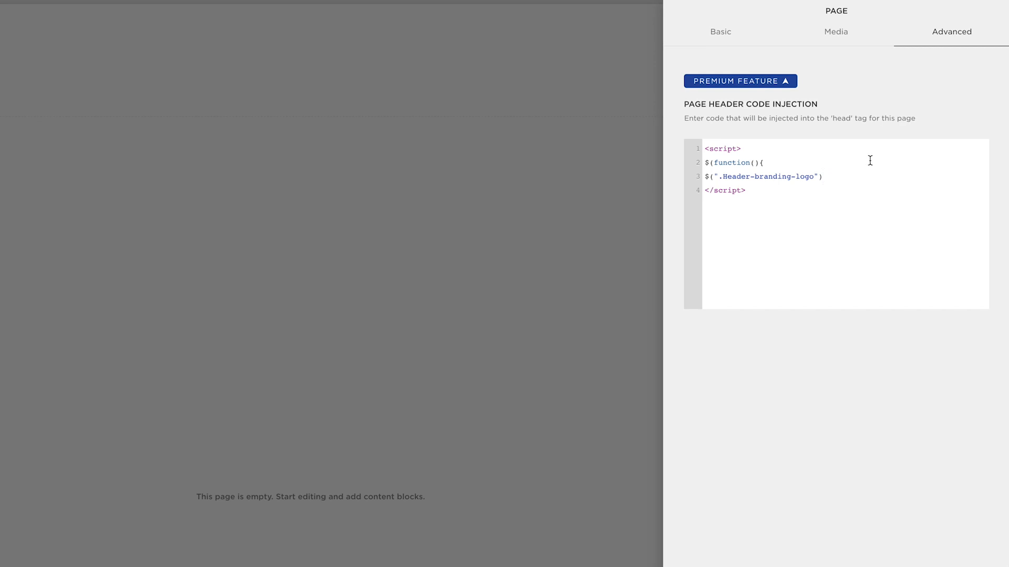
Chain .attr with src and an empty value, end the line with a semicolon and close the function.
text(.)
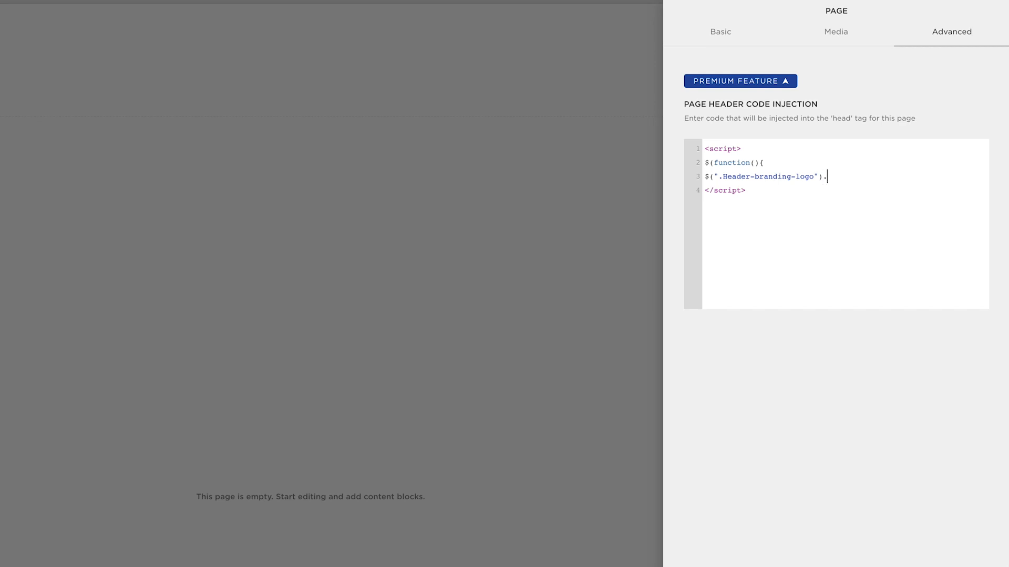
text(att)
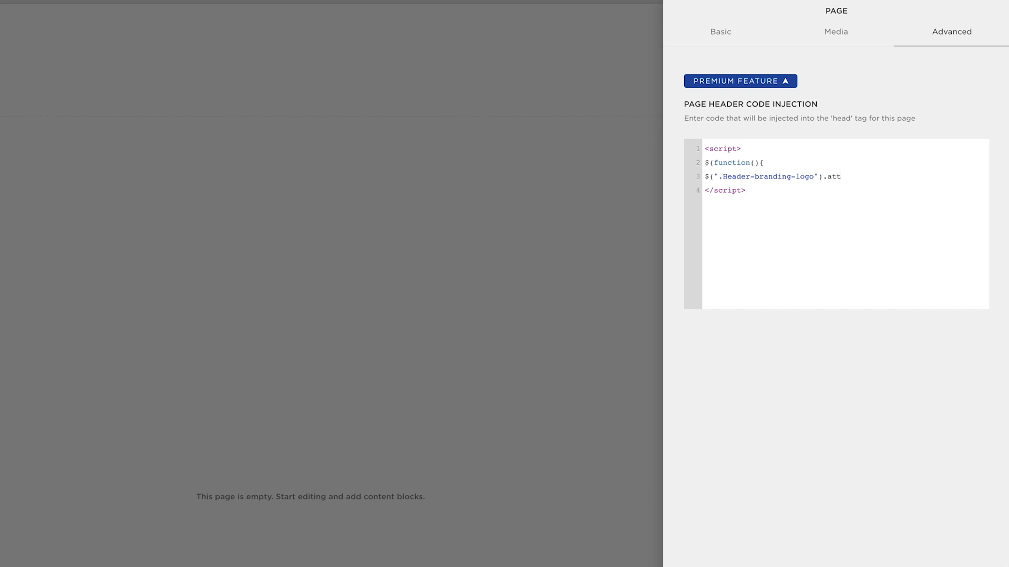
text(r()
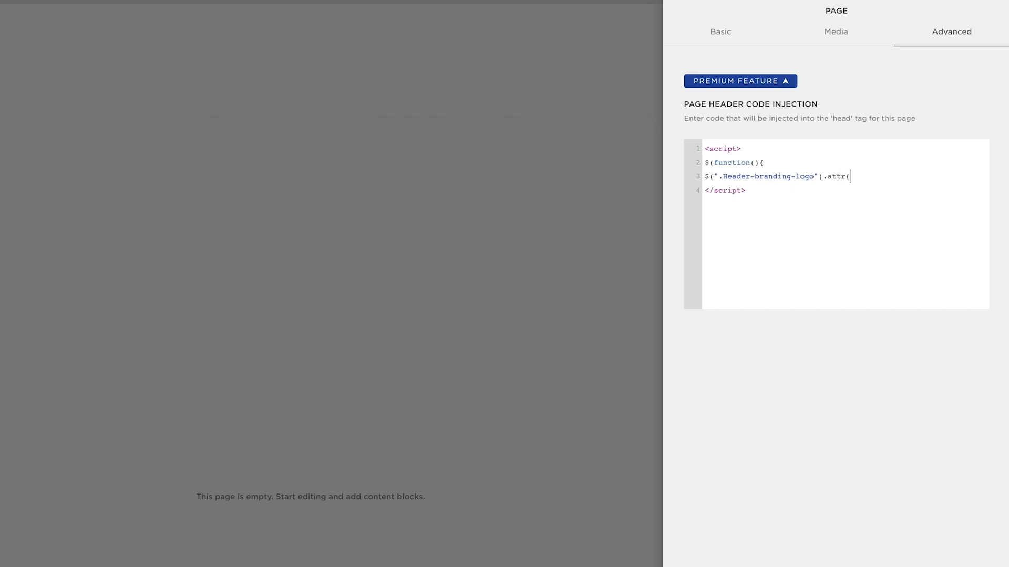
text(")
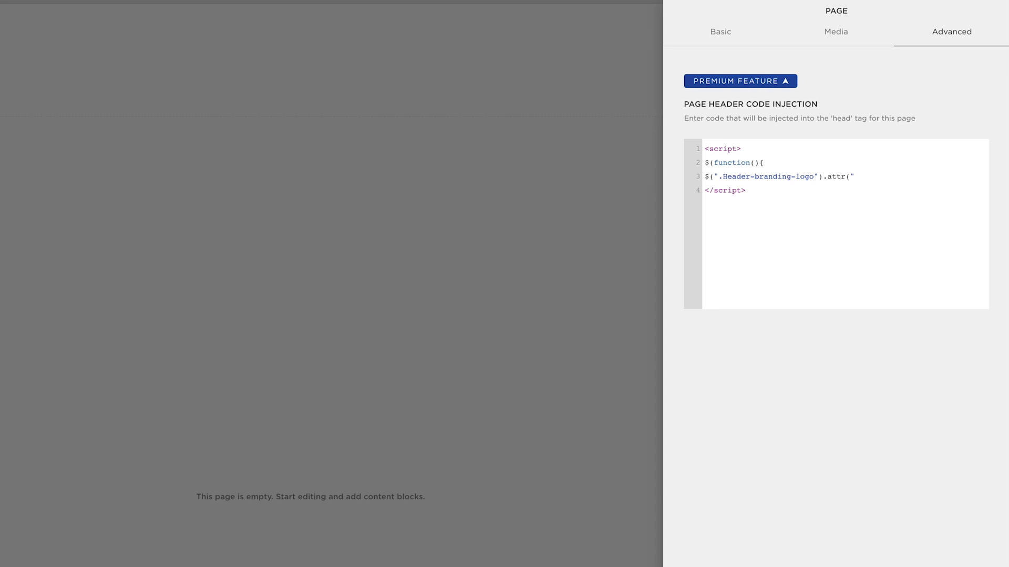
text(src)
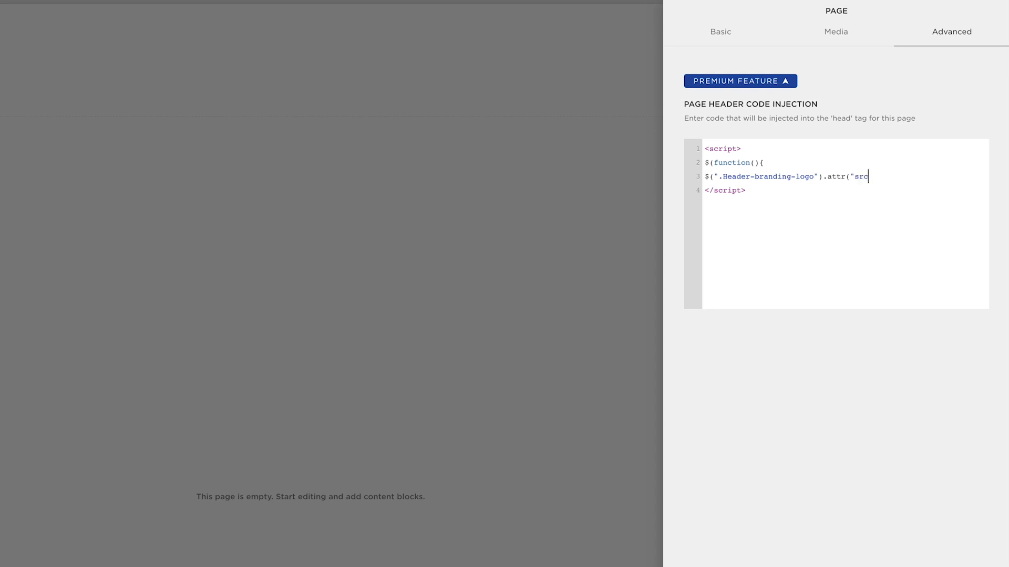
text(")
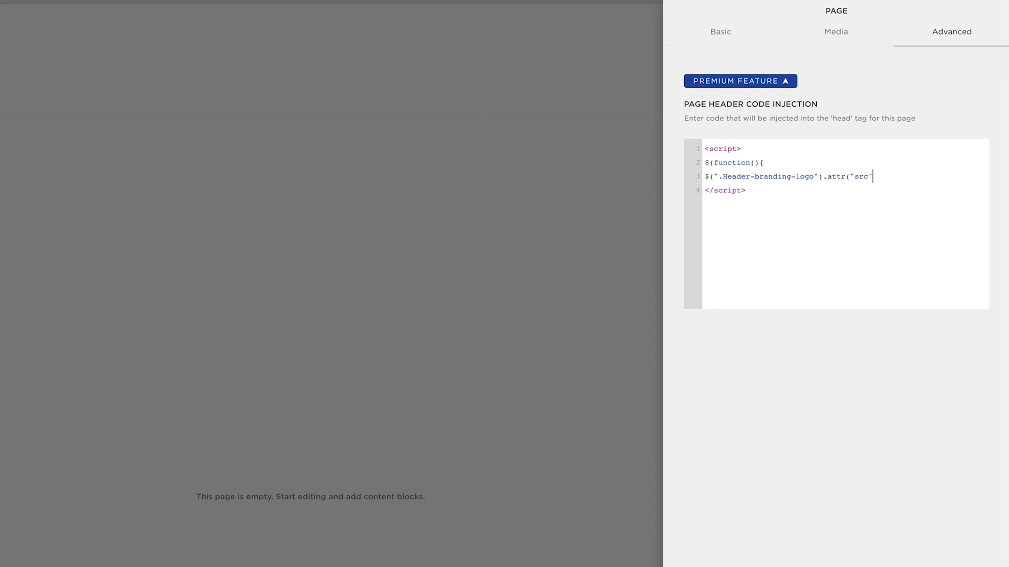
text(,)
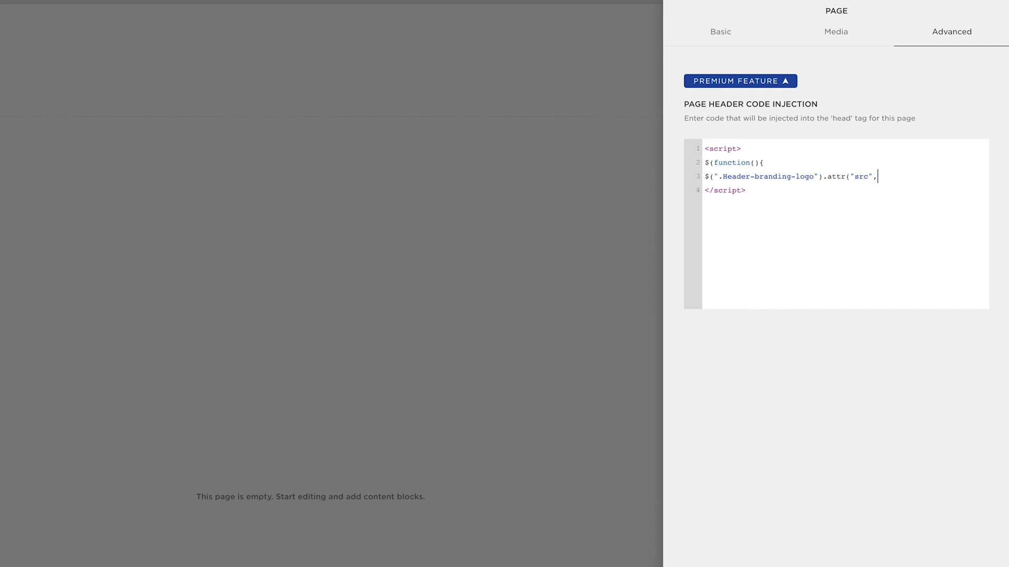
text("")
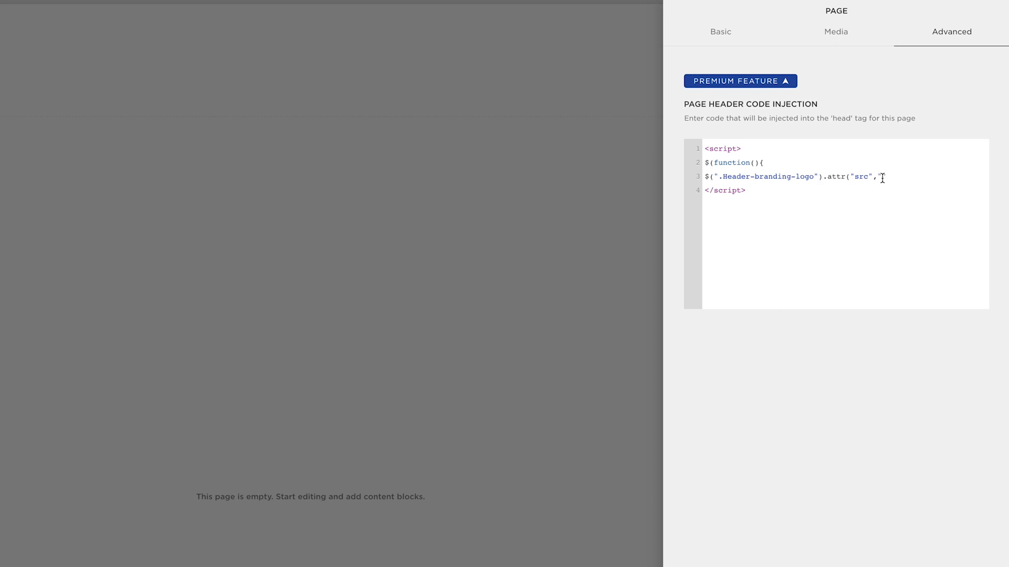
text(")
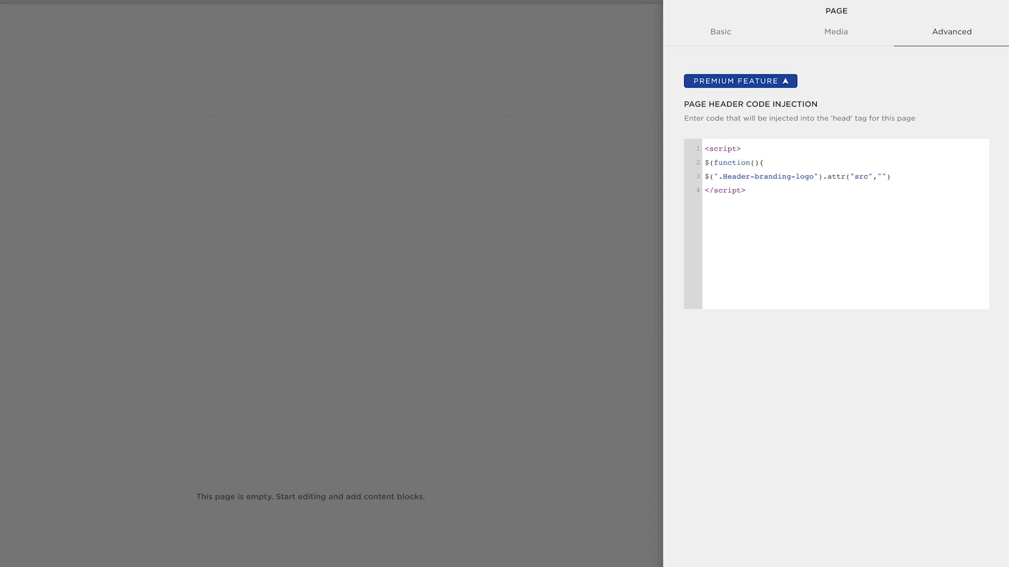
text(;)
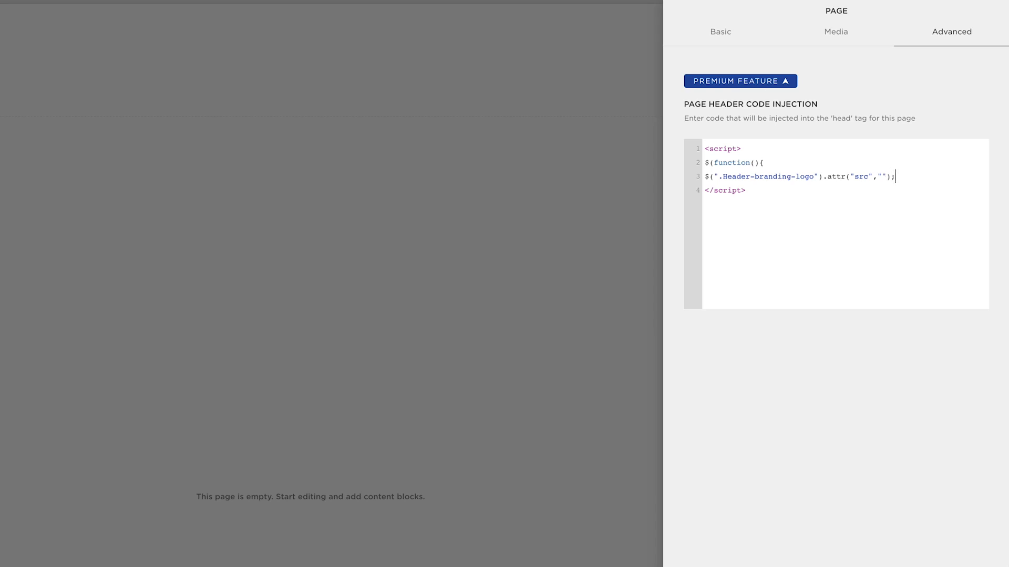
key(enter)
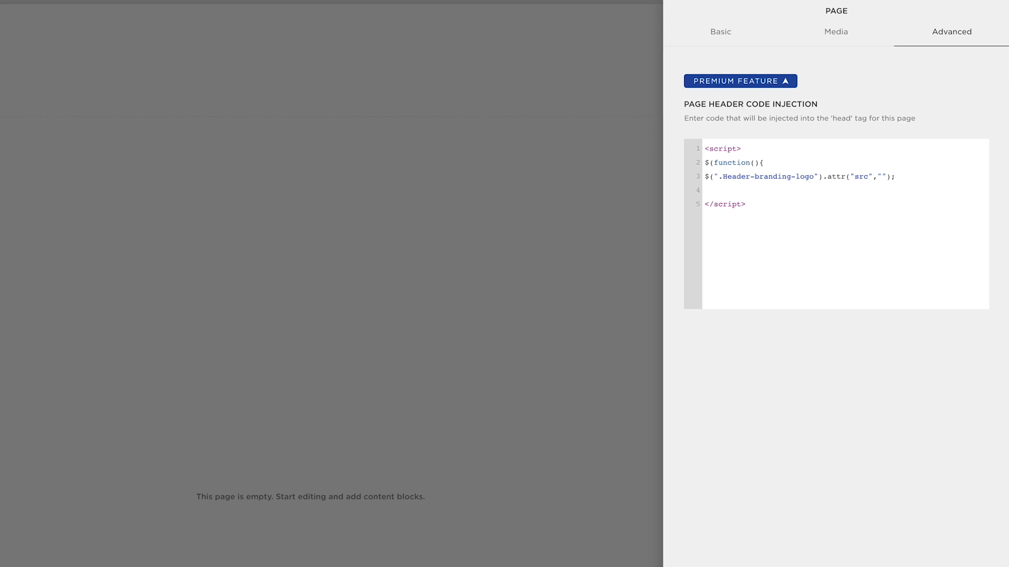
text(}))
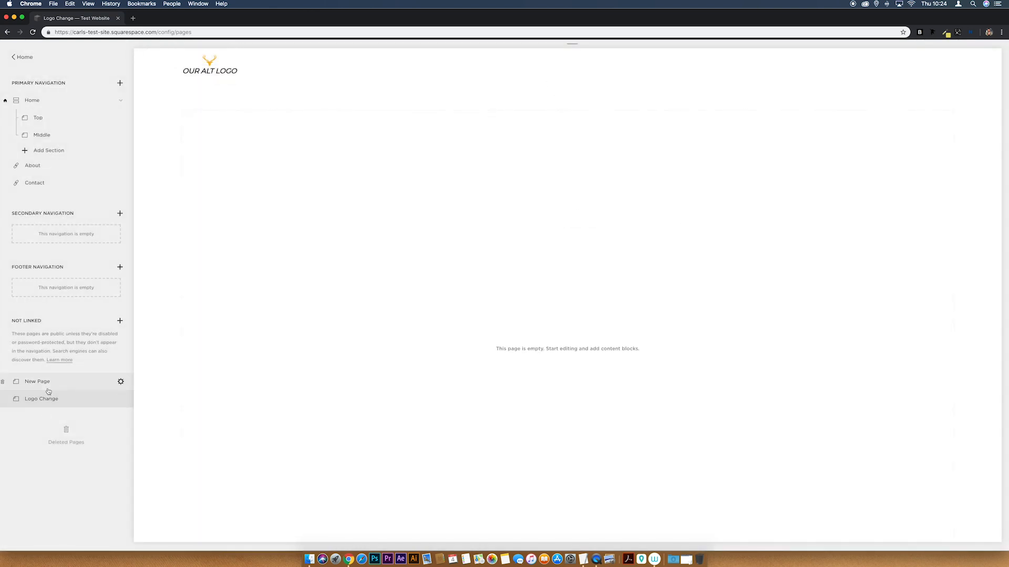
Switch to New Page and back to Logo Change so its header reloads with the OUR ALT LOGO image.
click(37, 381)
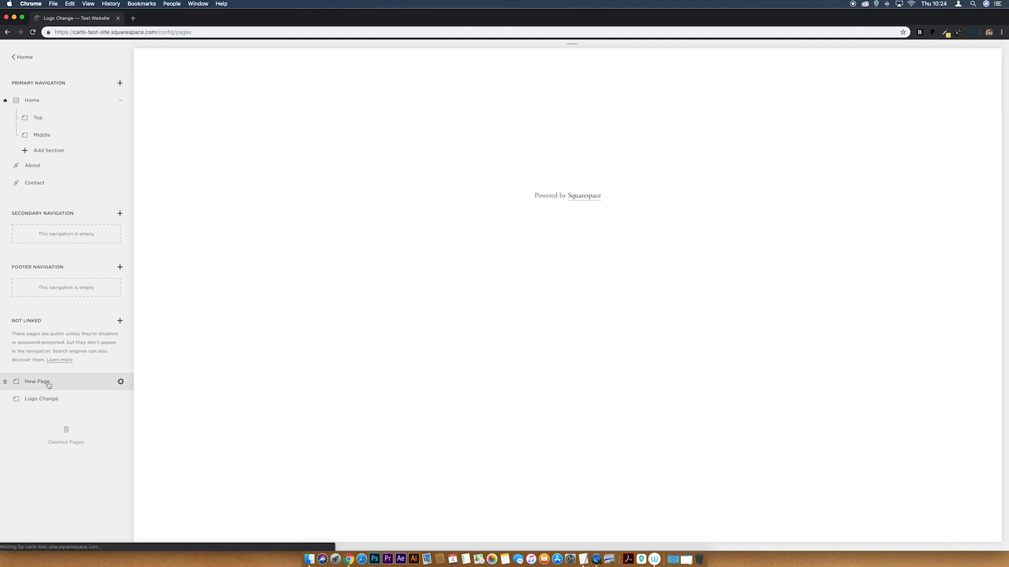
click(41, 398)
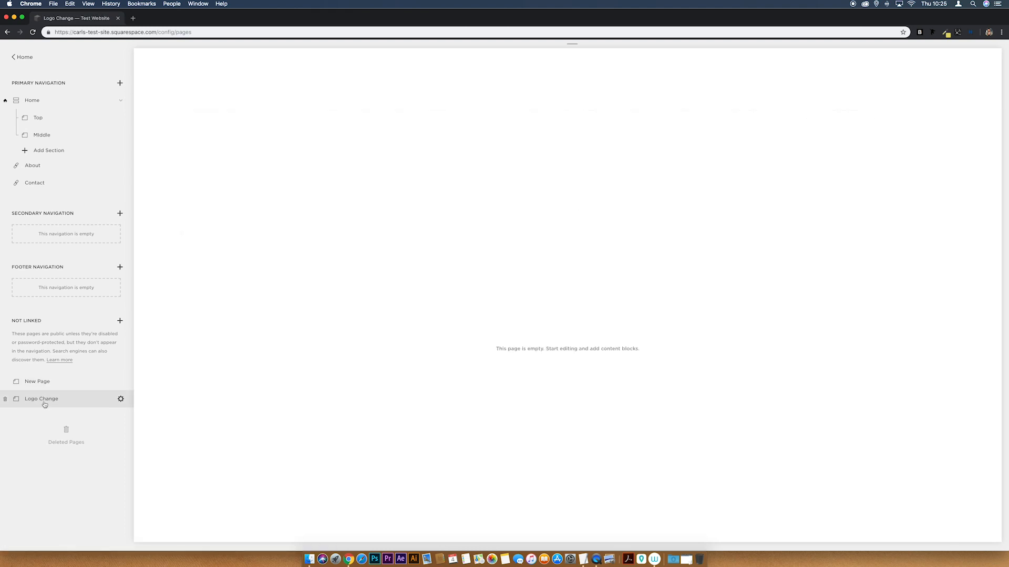
click(41, 400)
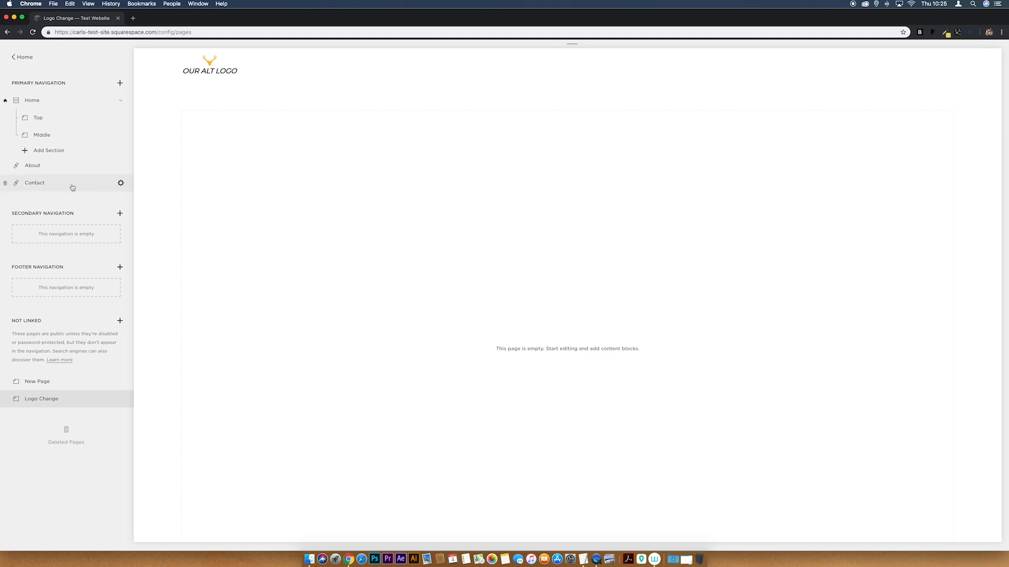
mouse_move(62, 123)
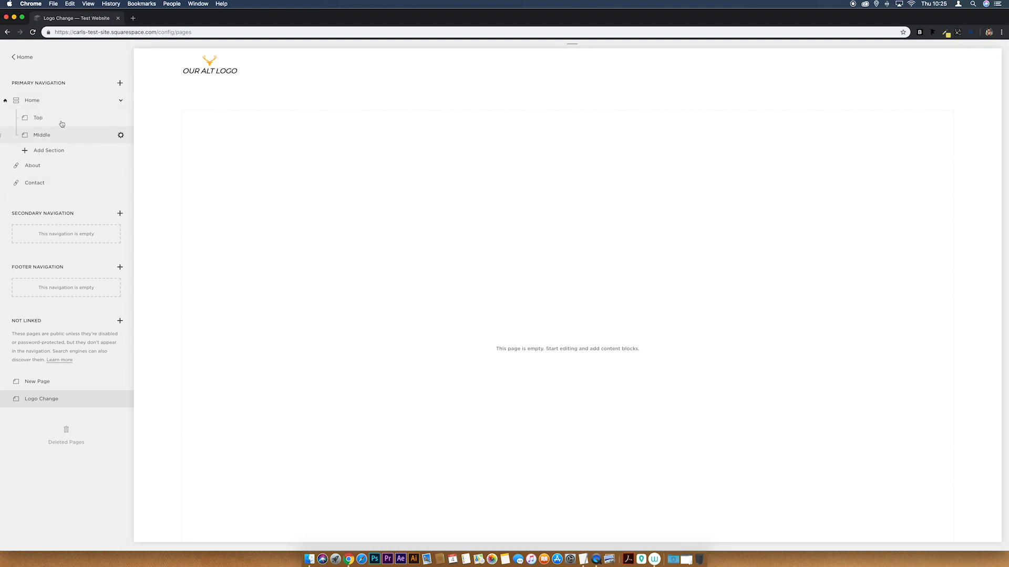
mouse_move(38, 117)
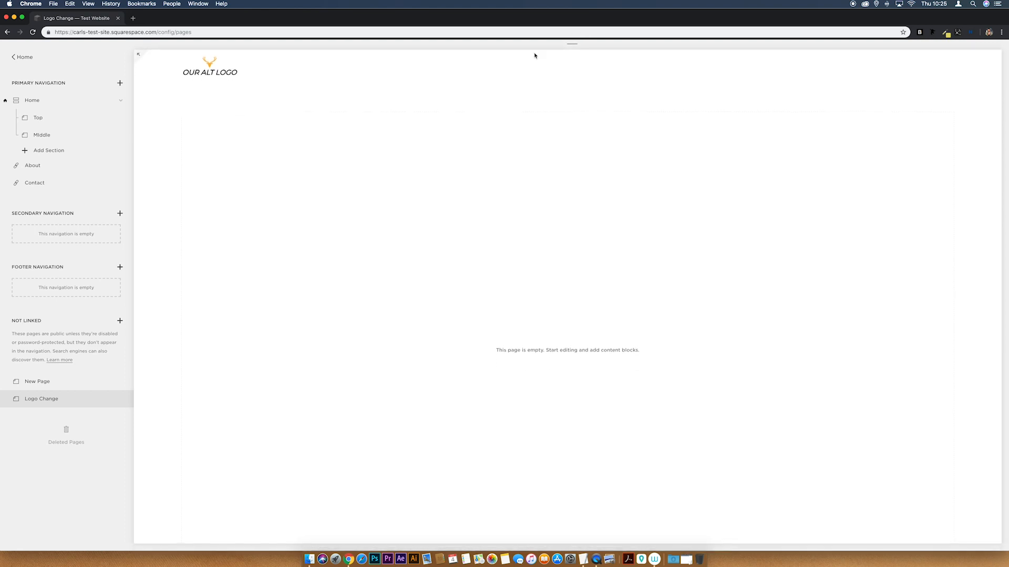
Preview Logo Change at phone size, where OUR LOGO still shows, and bring up its page settings.
click(536, 53)
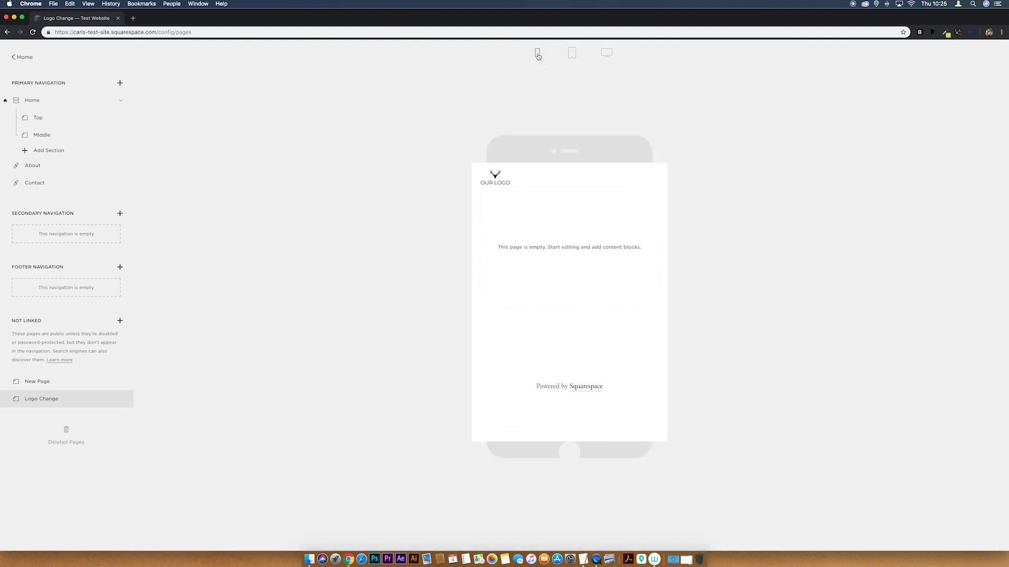
click(538, 53)
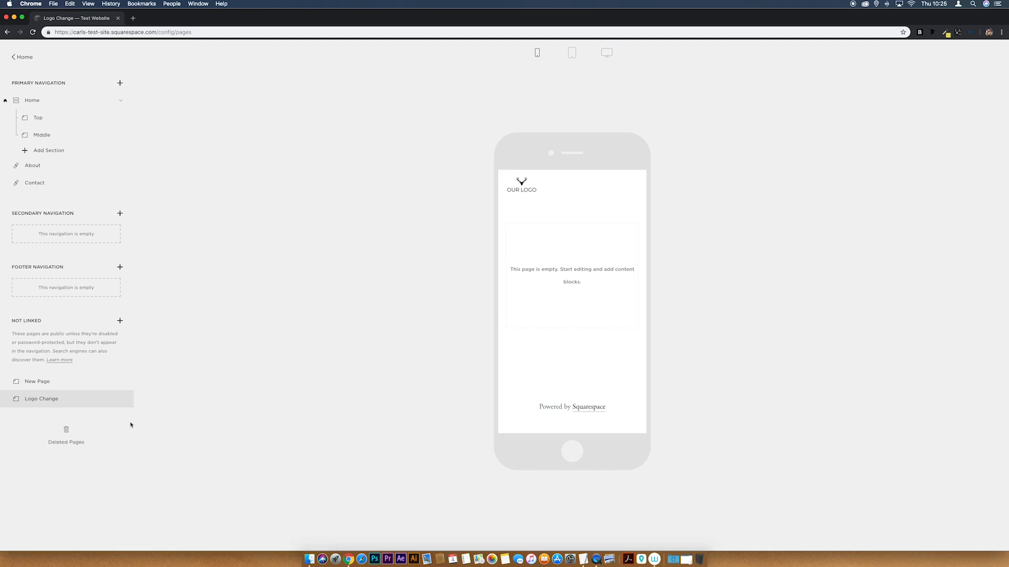
click(41, 399)
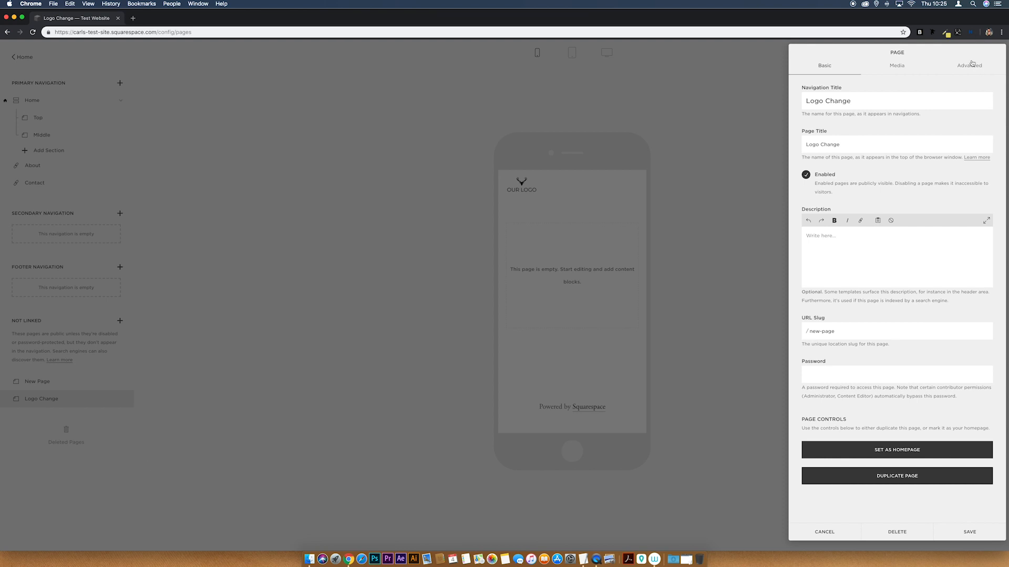
In Advanced code injection, extend the selector after .Header-branding-logo with a comma and .Mobile.
click(969, 65)
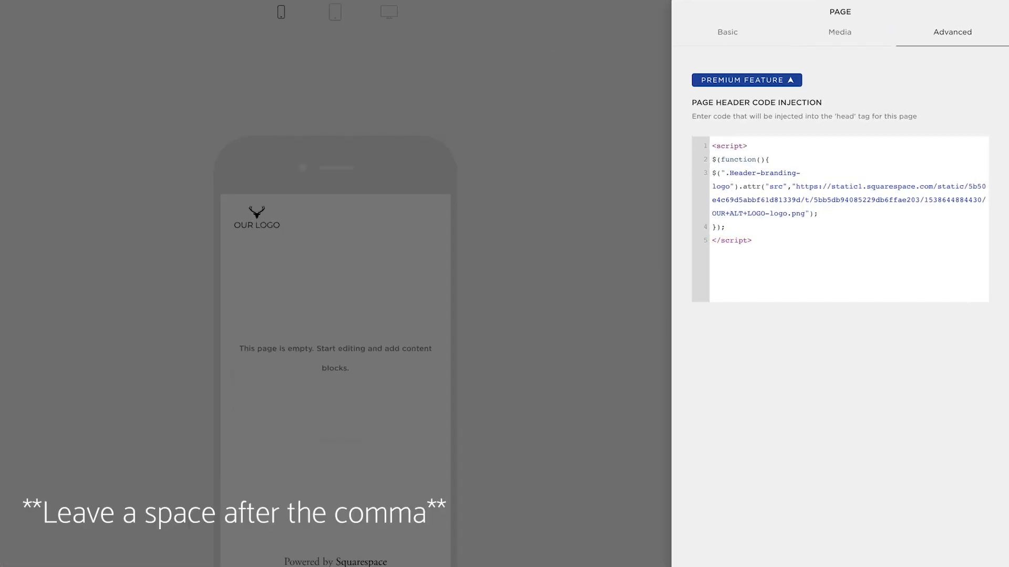
click(799, 172)
text(, .)
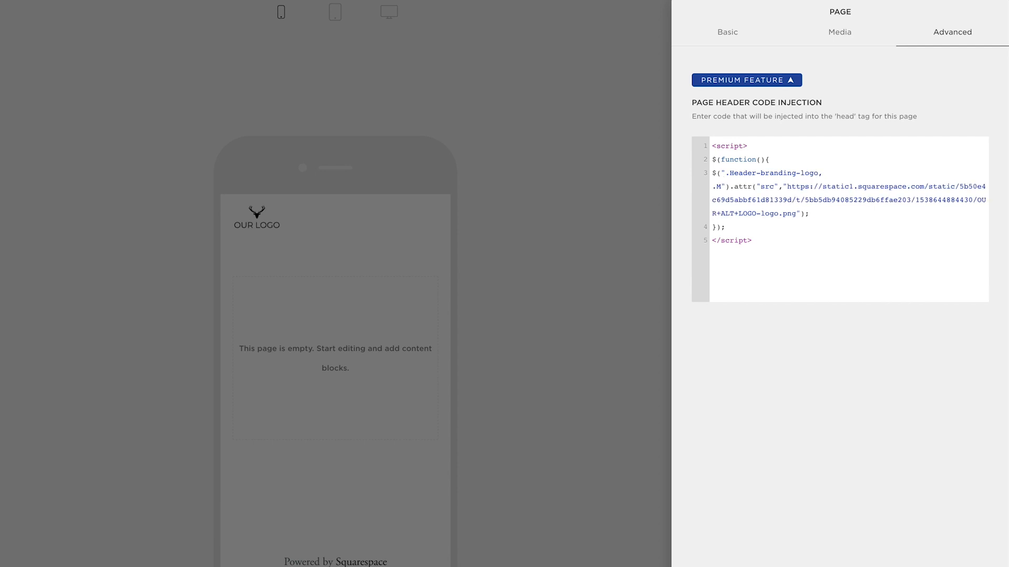
text(Mobile)
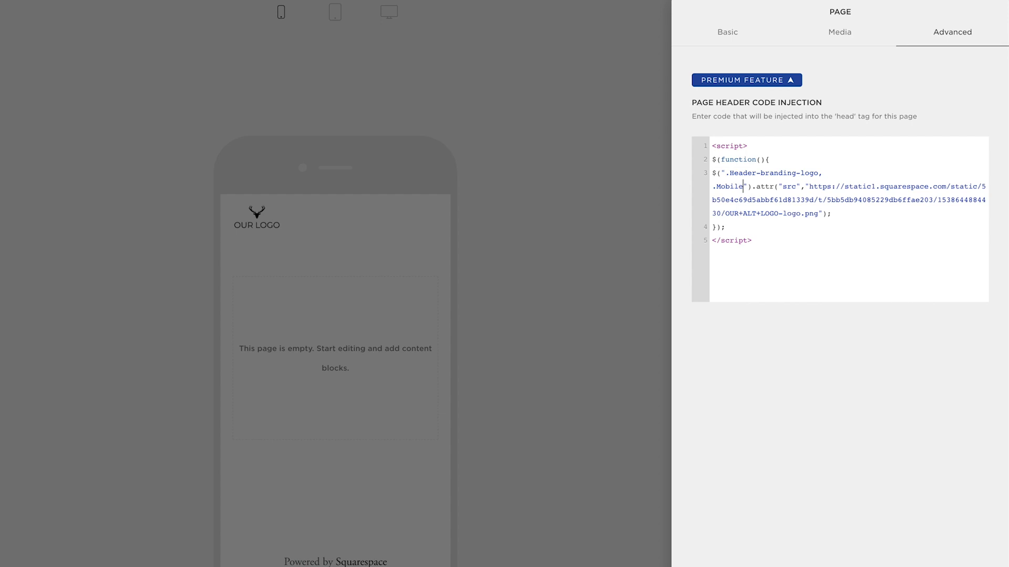